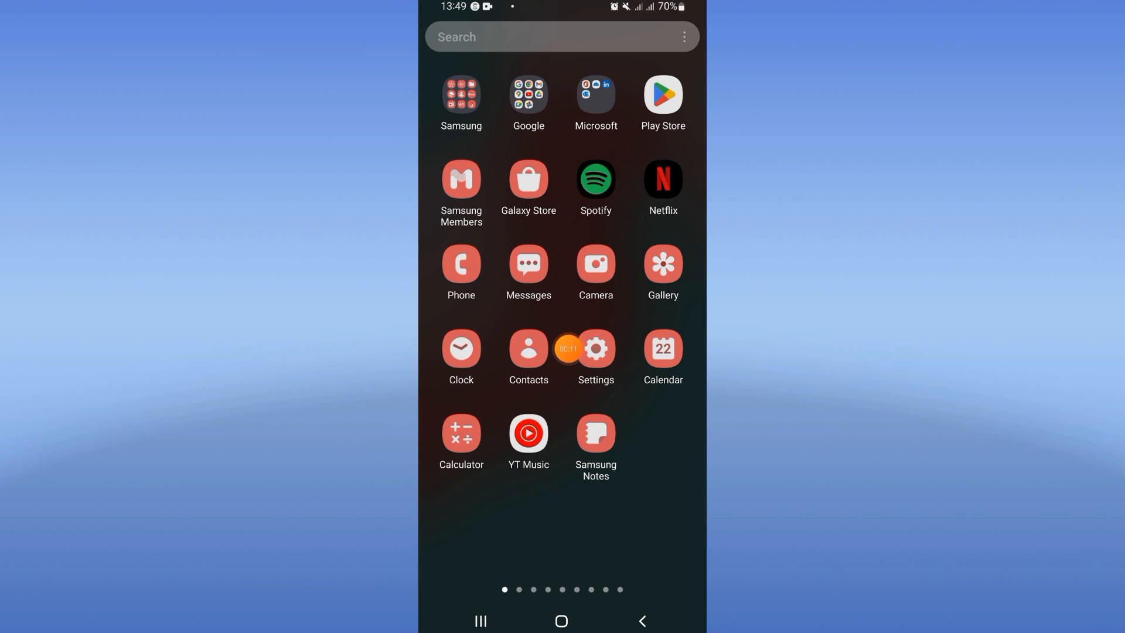
Open Settings > Apps and search "bina" to show only Binance.
{"action": "left_click", "coordinate": [594, 348]}
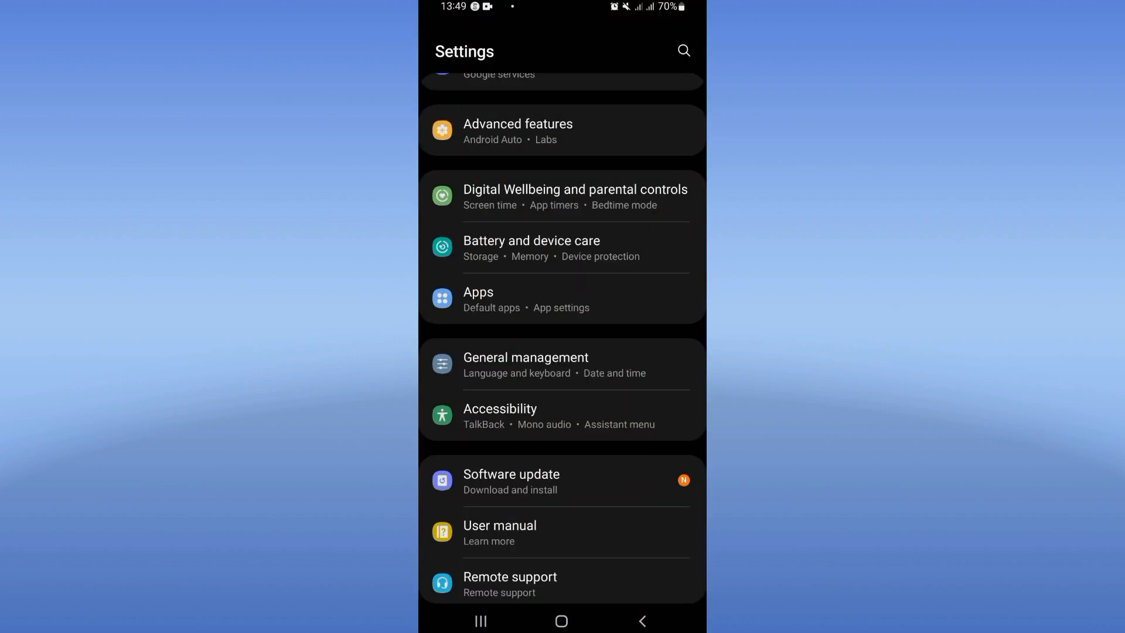
{"action": "left_click", "coordinate": [478, 291]}
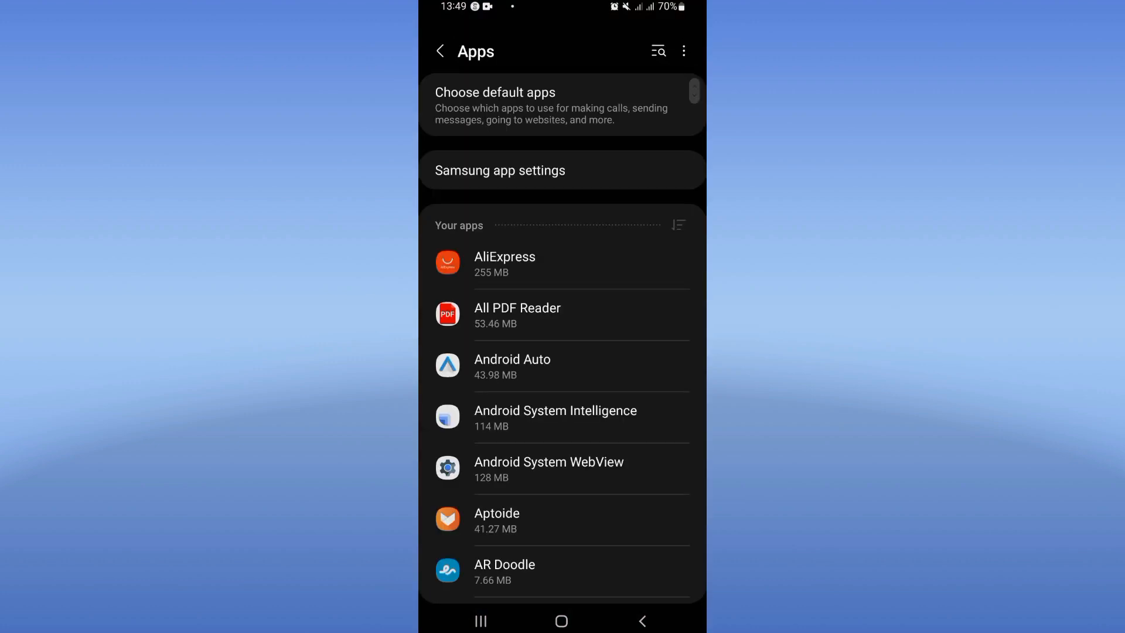
{"action": "type", "text": "bina"}
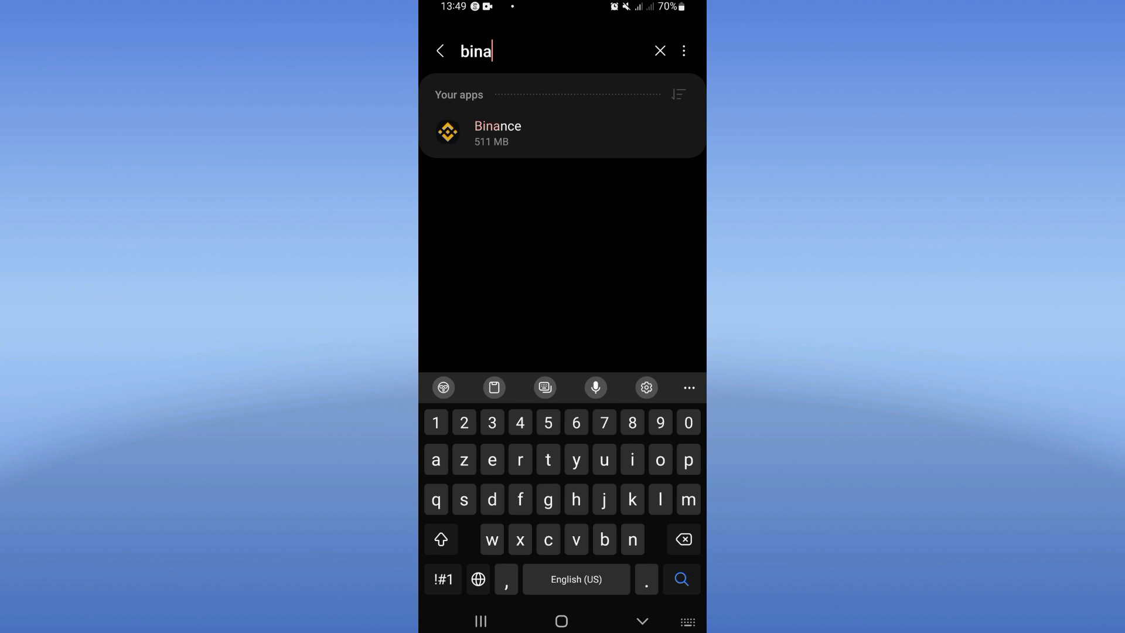
Open Binance's app details, go to Storage and clear its cache.
{"action": "left_click", "coordinate": [497, 133]}
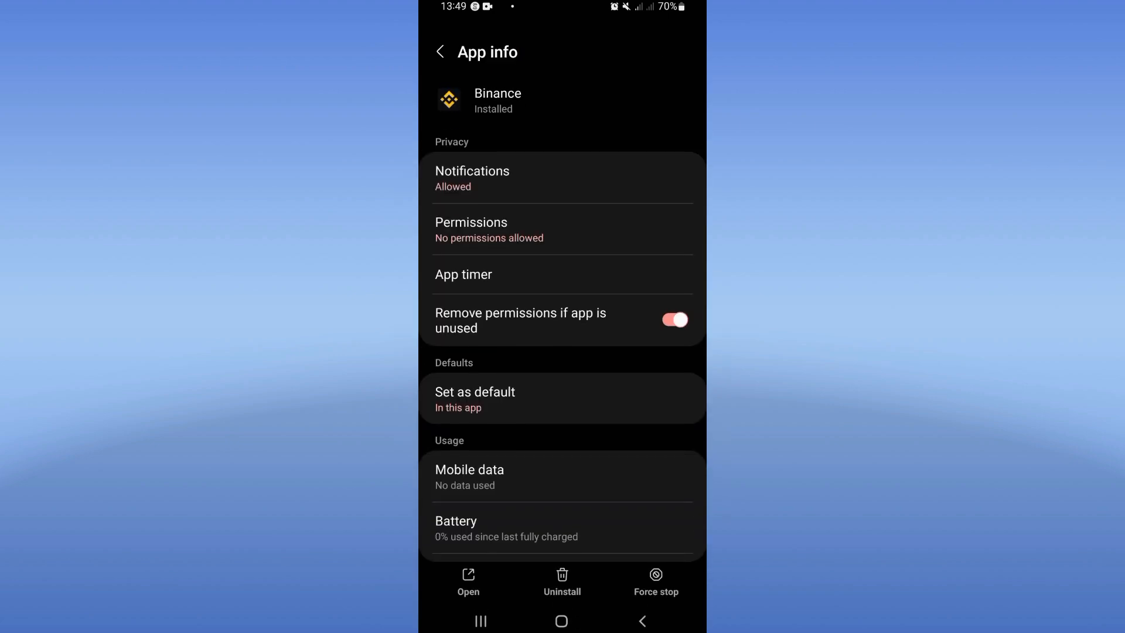
{"action": "scroll", "scroll_direction": "down", "scroll_amount": 3}
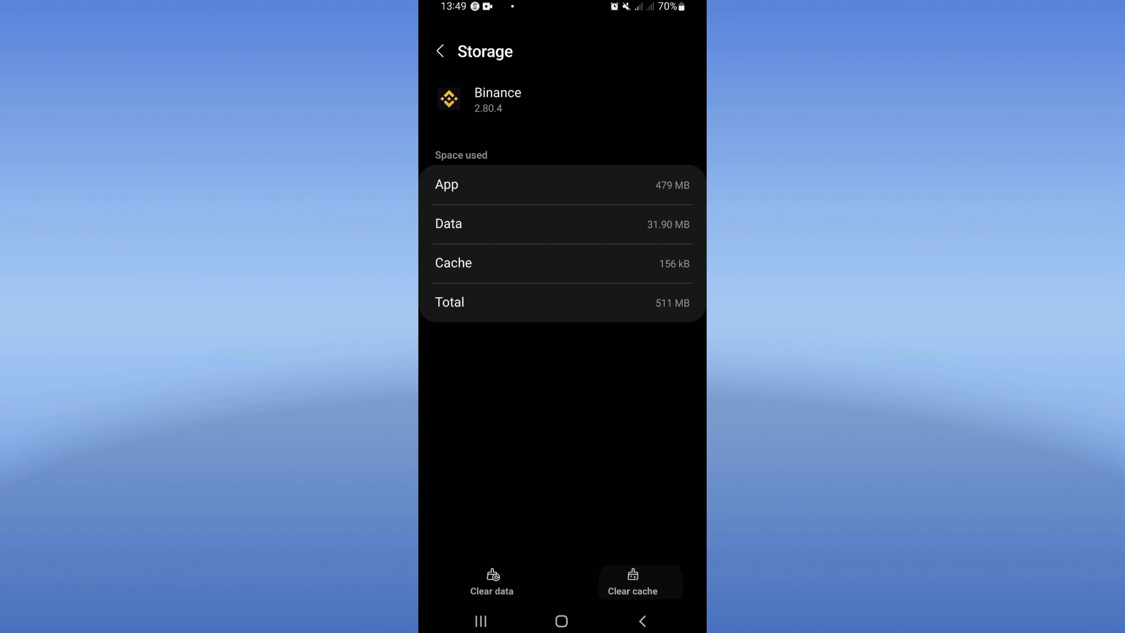
{"action": "left_click", "coordinate": [641, 620]}
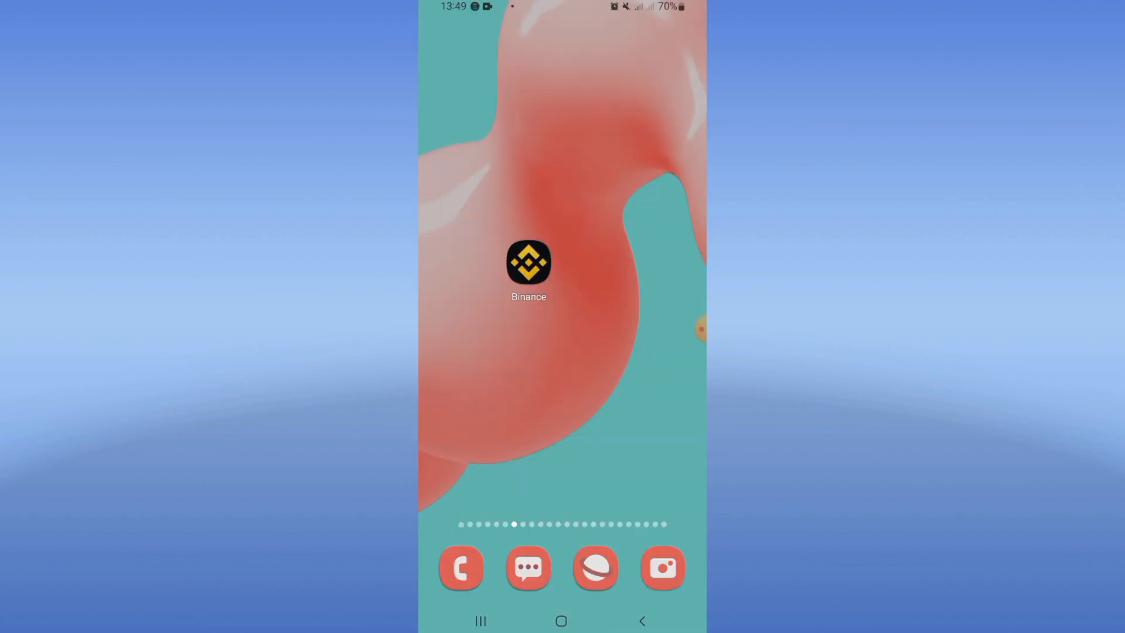
Toggle Airplane mode in Quick Settings, then show the power-off and restart menu.
{"action": "scroll", "scroll_direction": "down", "scroll_amount": 3}
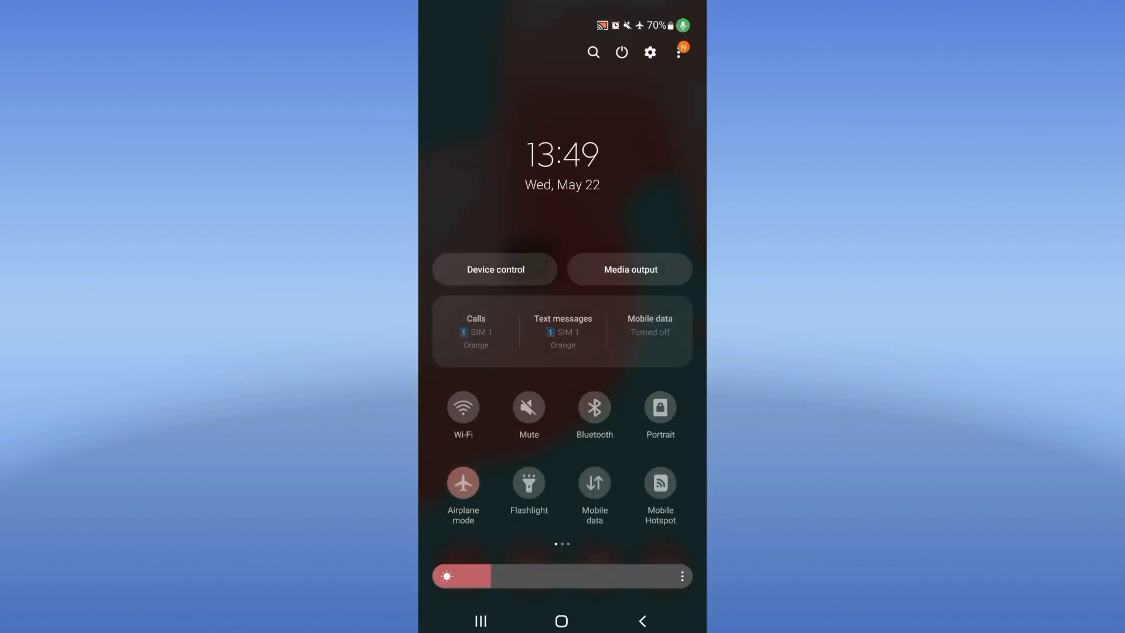
{"action": "left_click", "coordinate": [462, 482]}
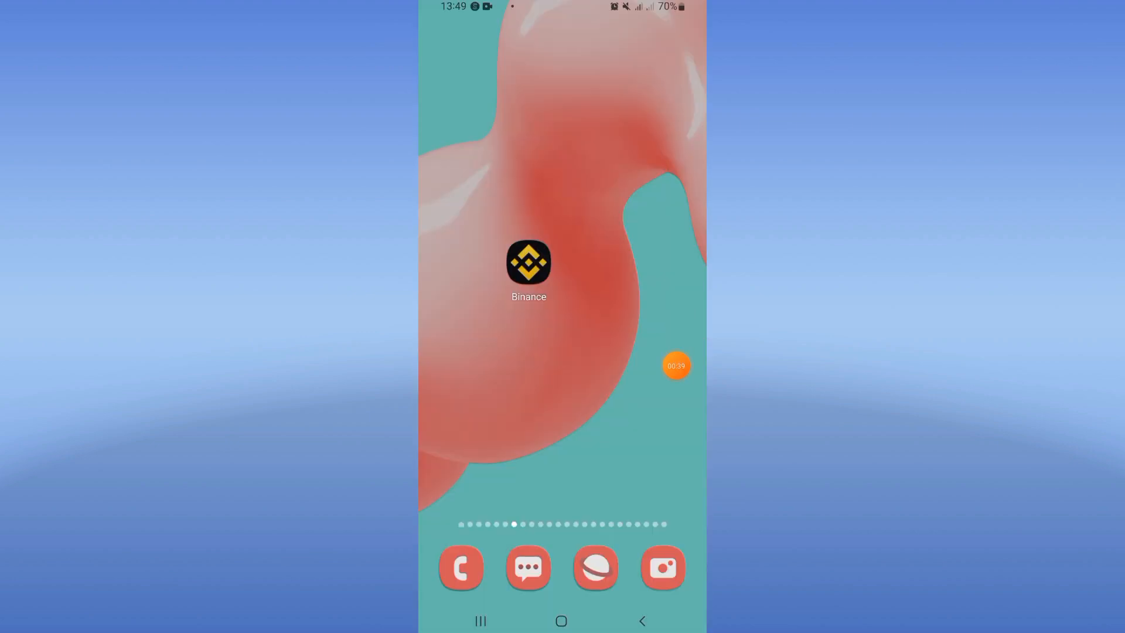
{"action": "key", "text": "POWER"}
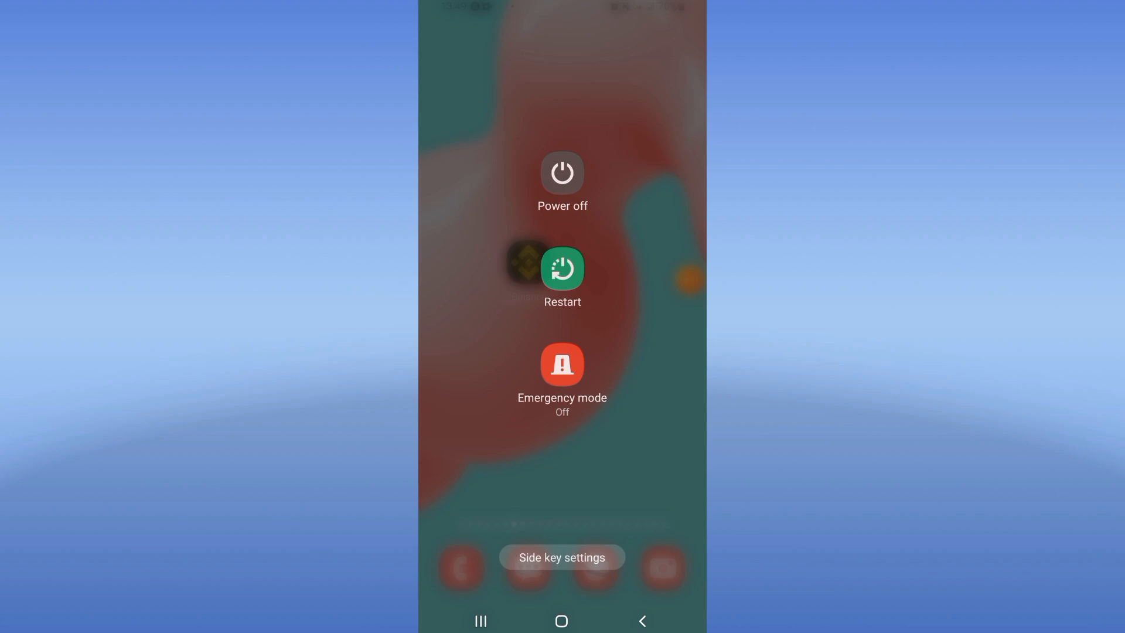